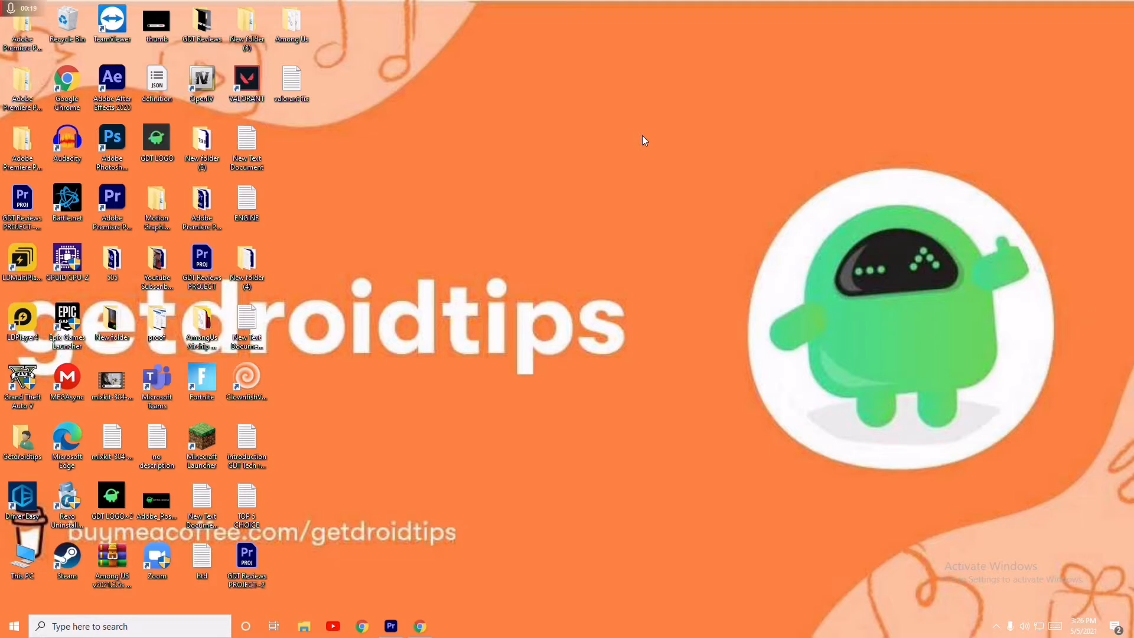
mouse_move(14, 626)
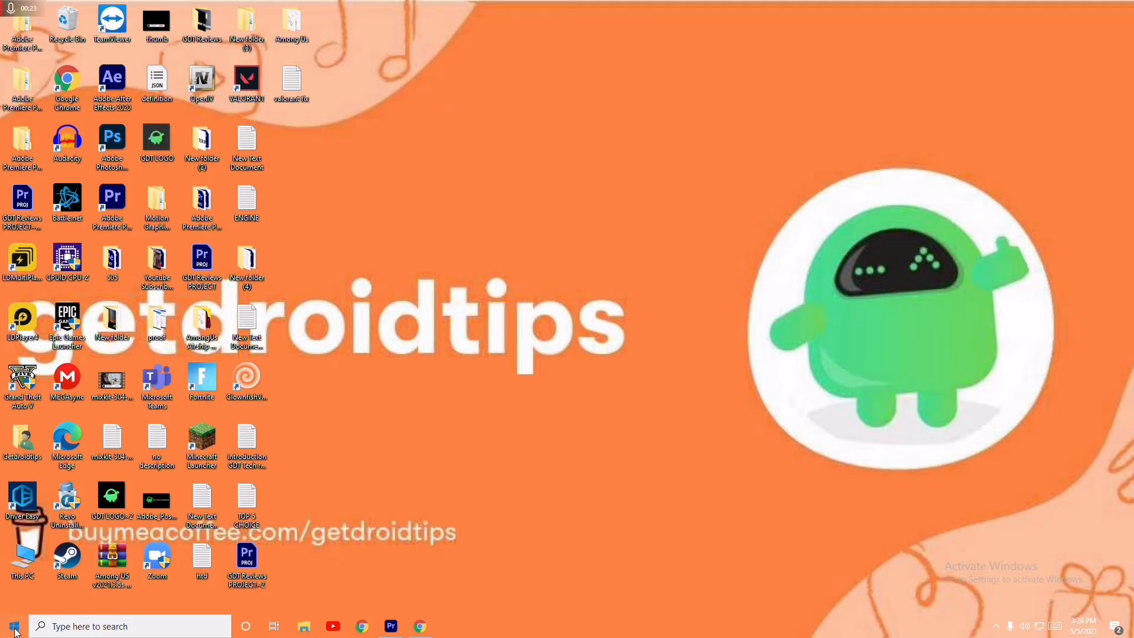
Restart the PC from the Start menu's power options.
left_click(13, 625)
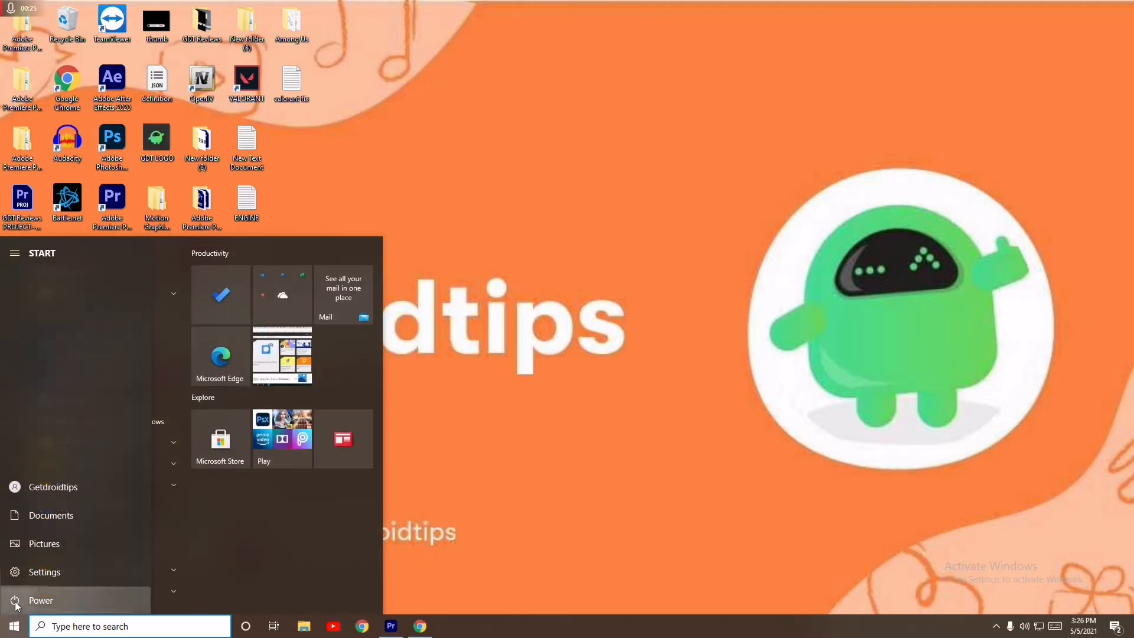
left_click(41, 600)
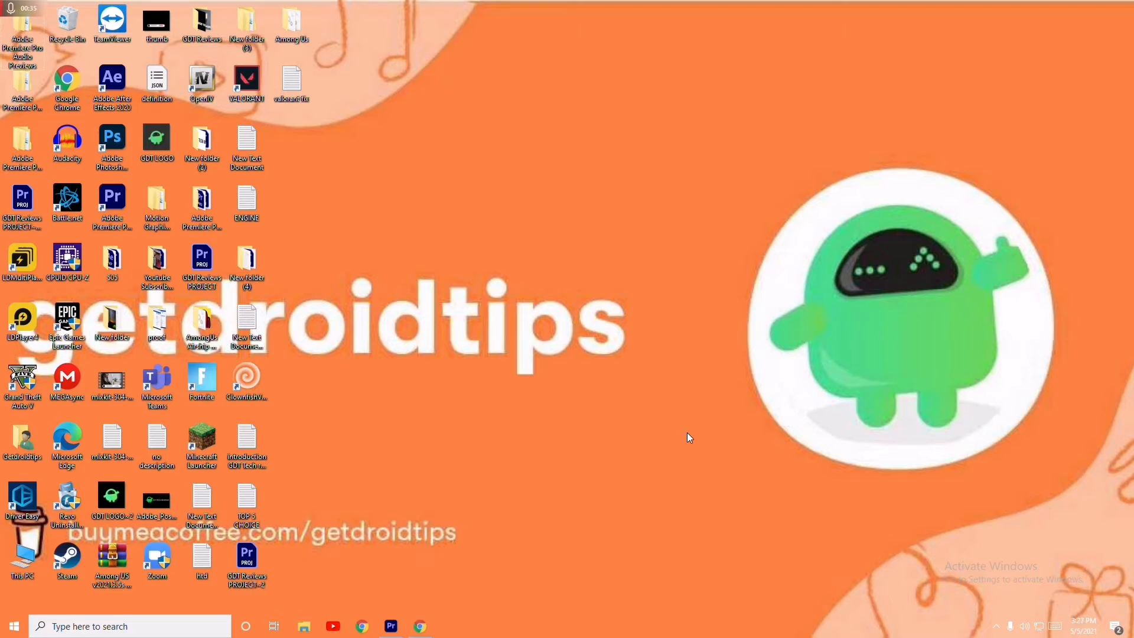
mouse_move(40, 589)
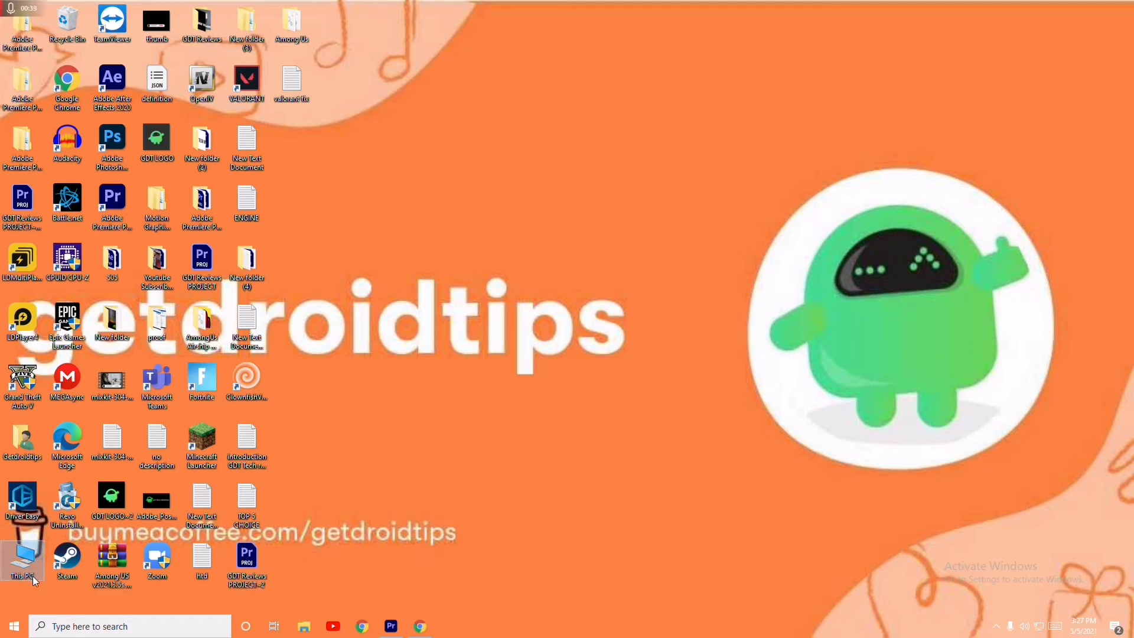
Open This PC's Properties to view the About page.
right_click(22, 560)
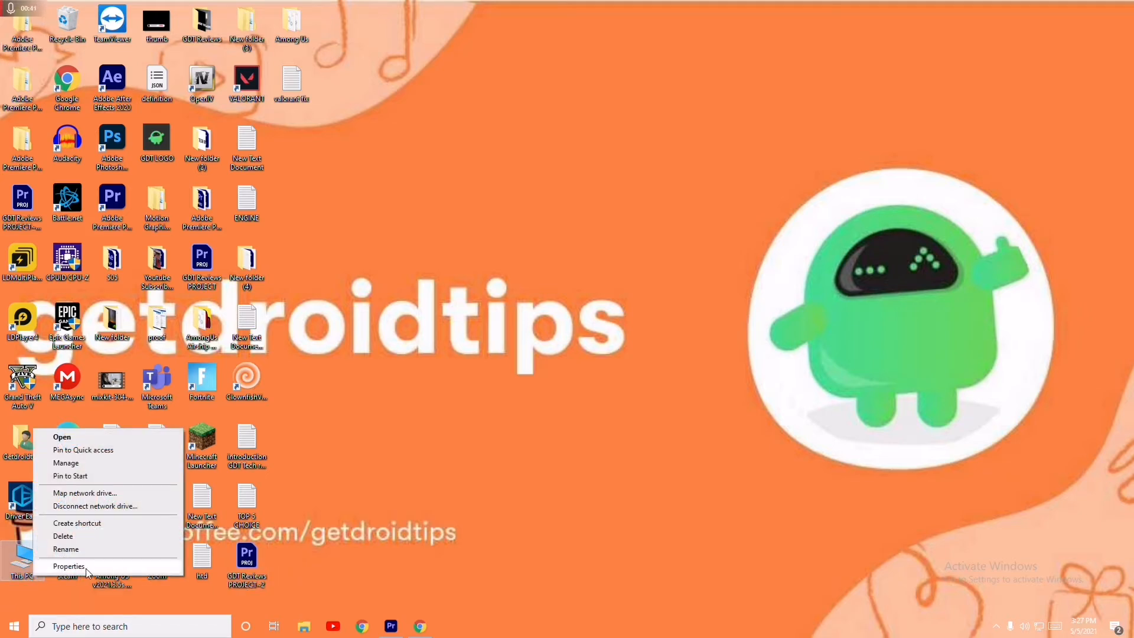
left_click(68, 566)
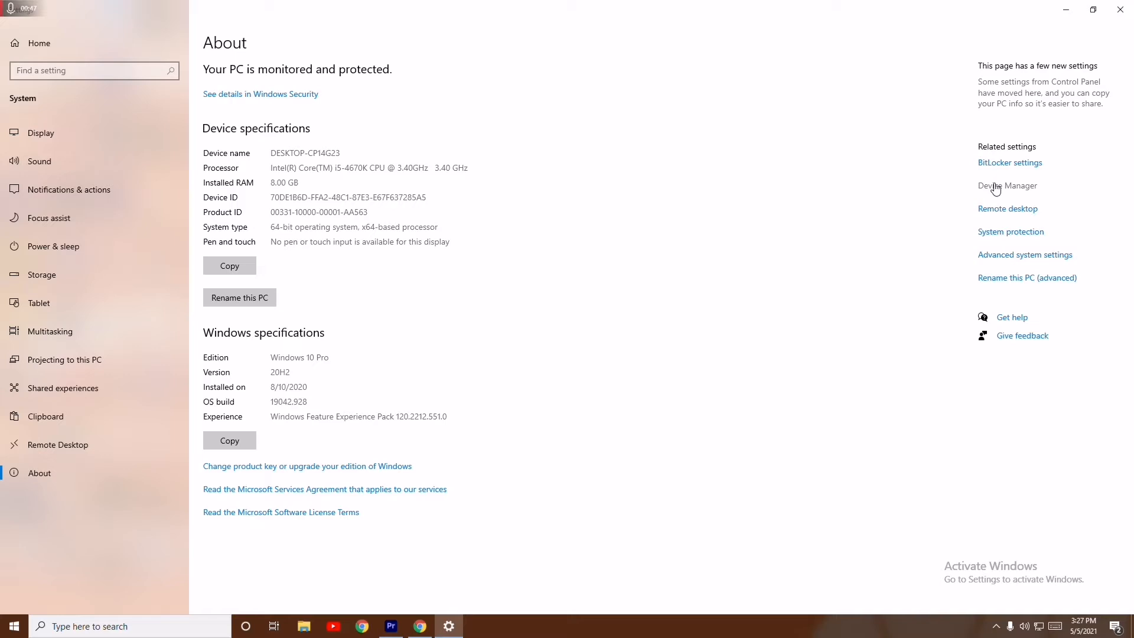
Search automatically for an AMD Radeon RX 5700 driver update, then close Device Manager.
left_click(1007, 185)
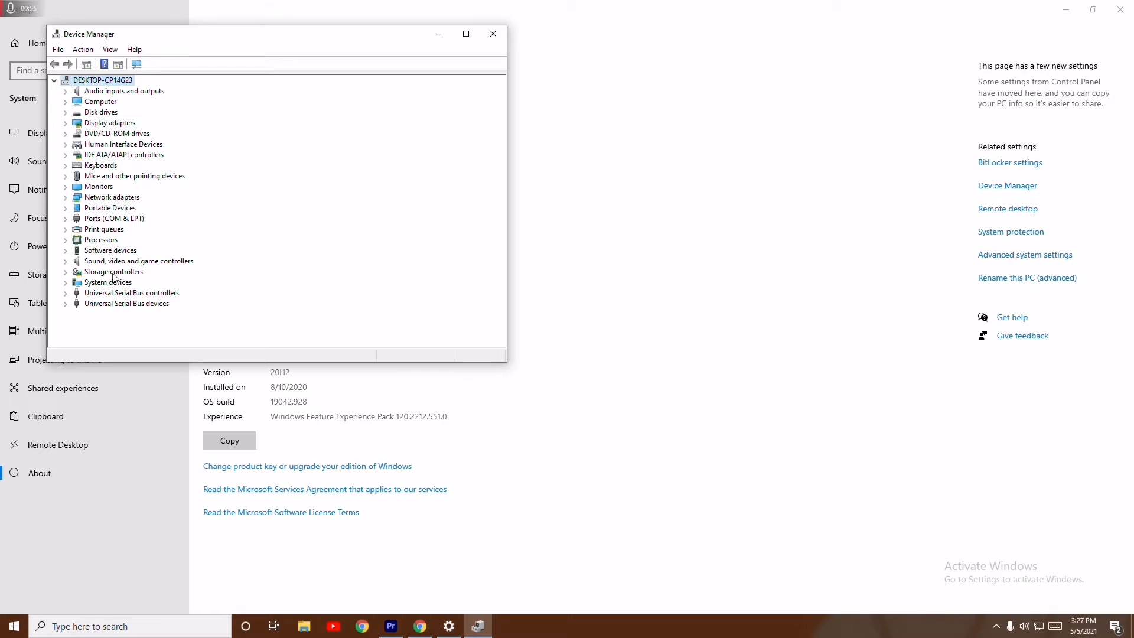
mouse_move(90, 118)
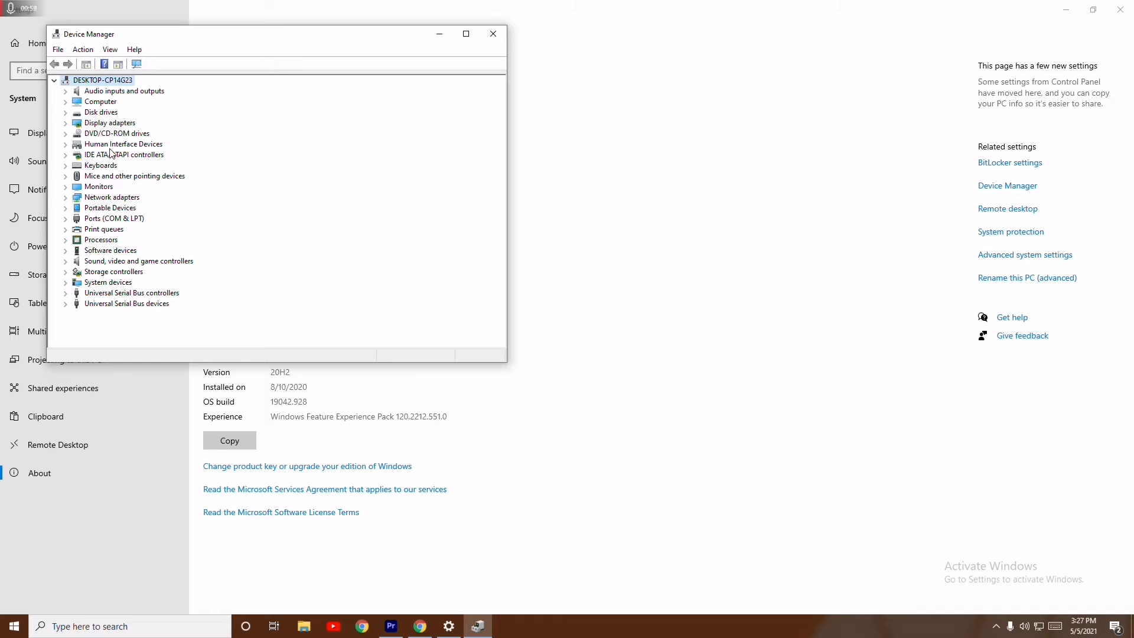
left_click(66, 123)
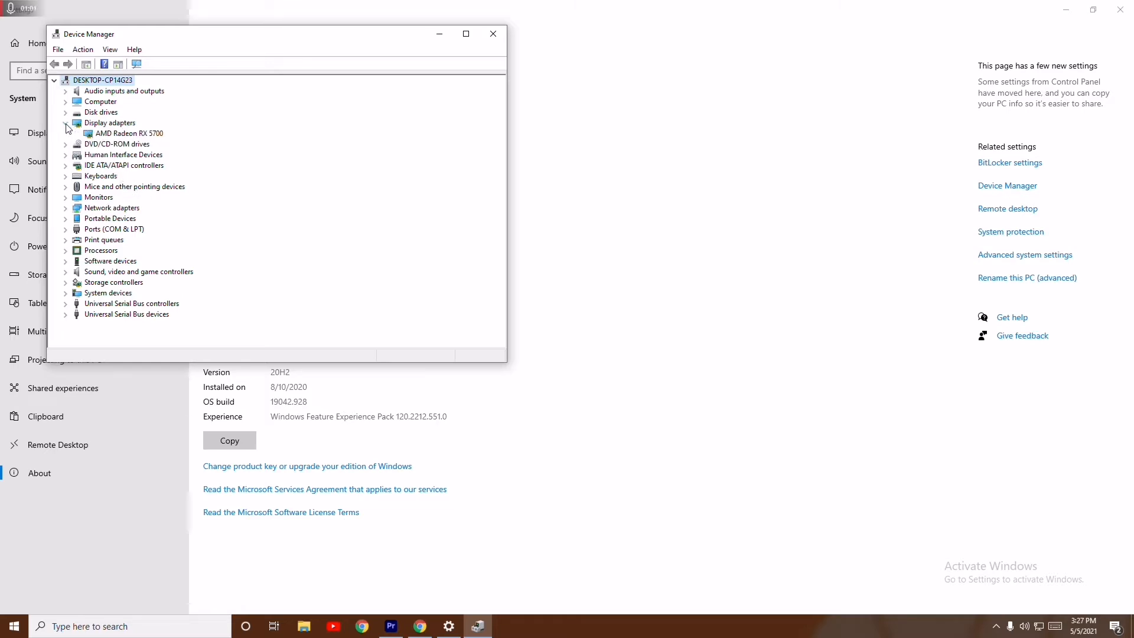
left_click(66, 122)
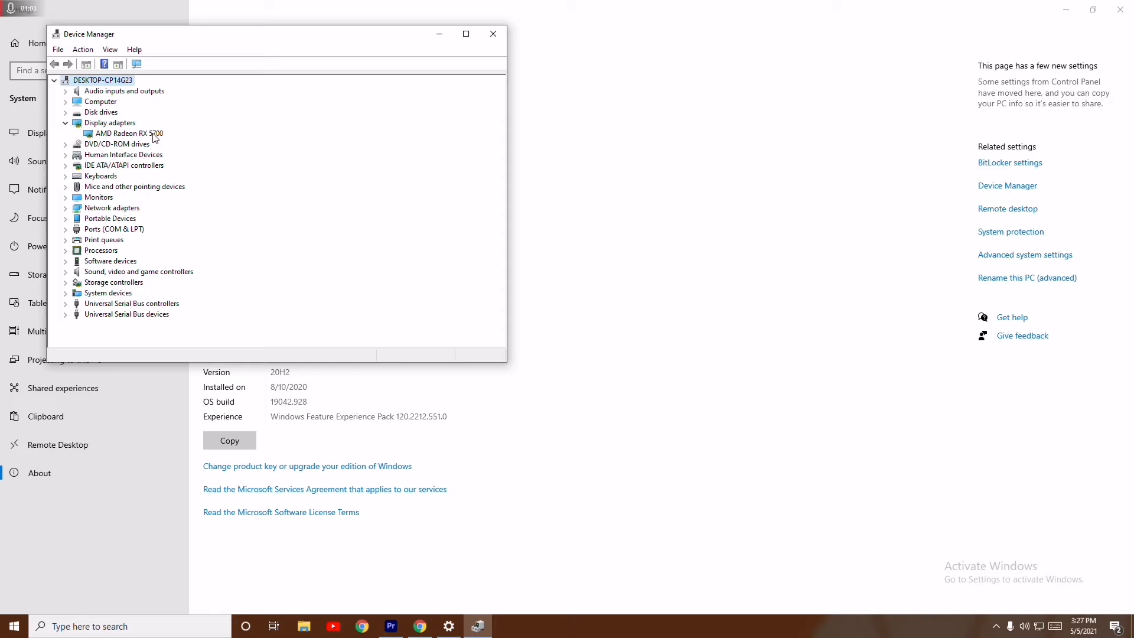
right_click(129, 133)
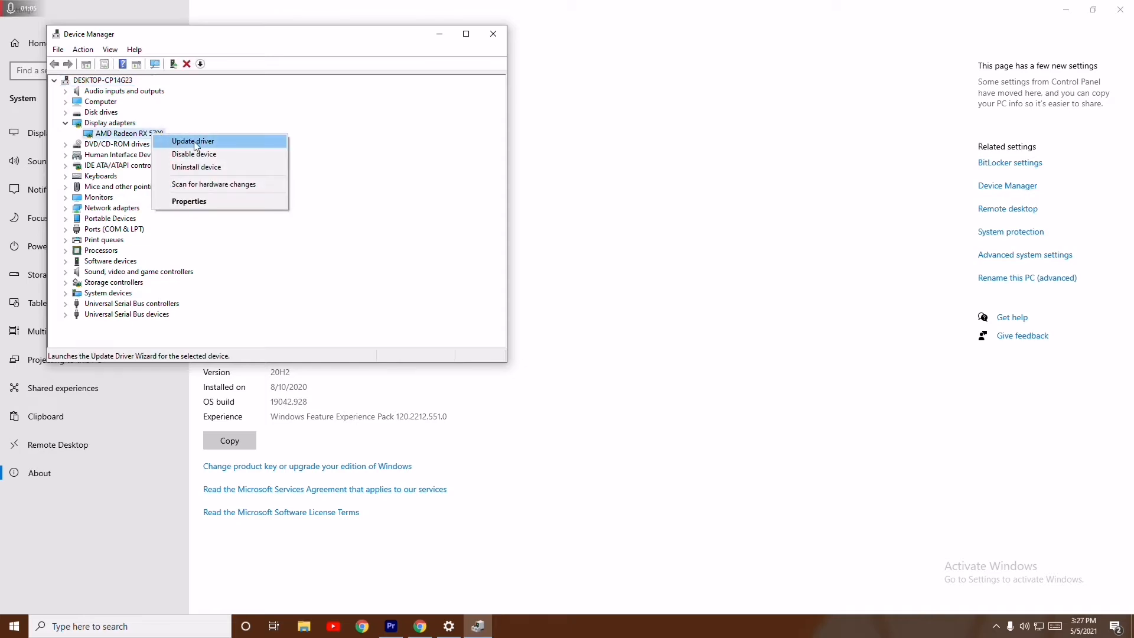
left_click(193, 141)
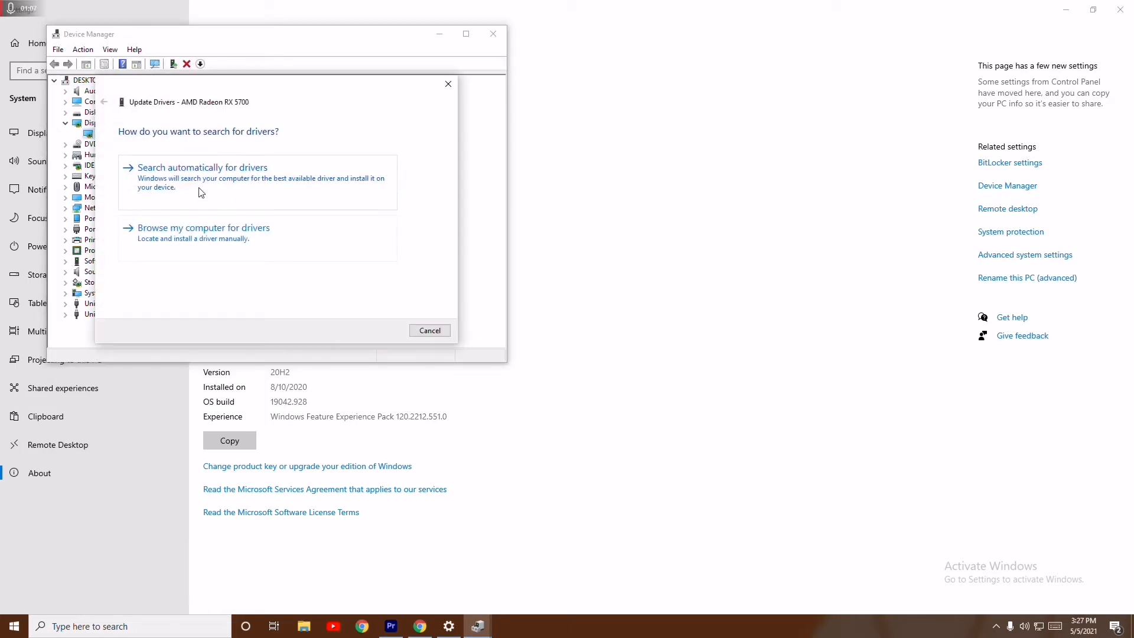
left_click(203, 167)
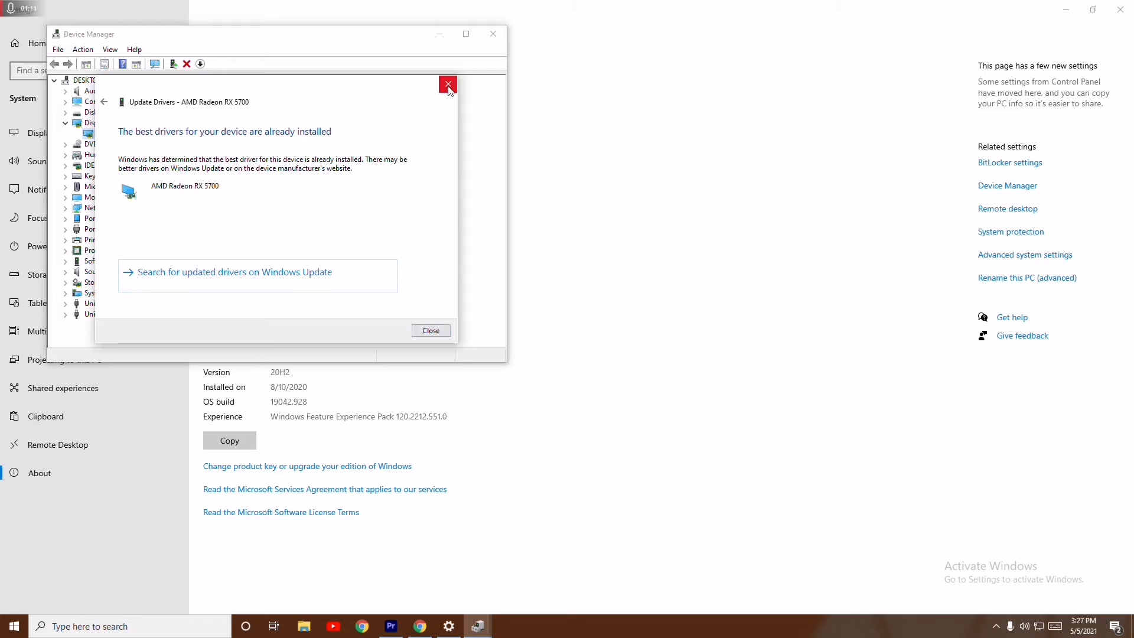
left_click(448, 84)
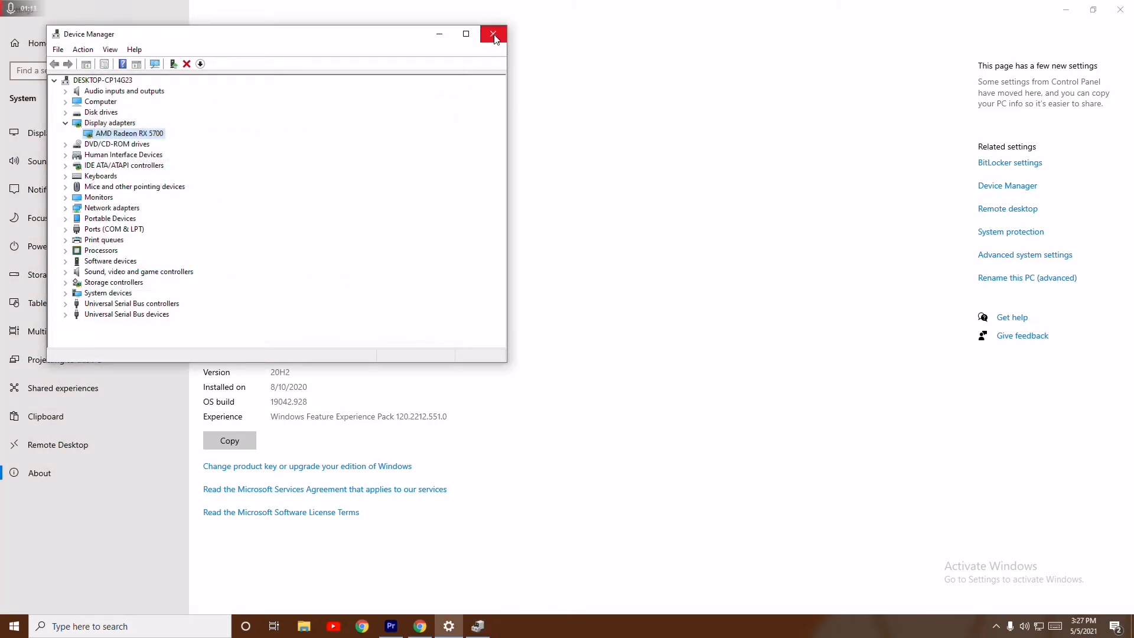
left_click(493, 33)
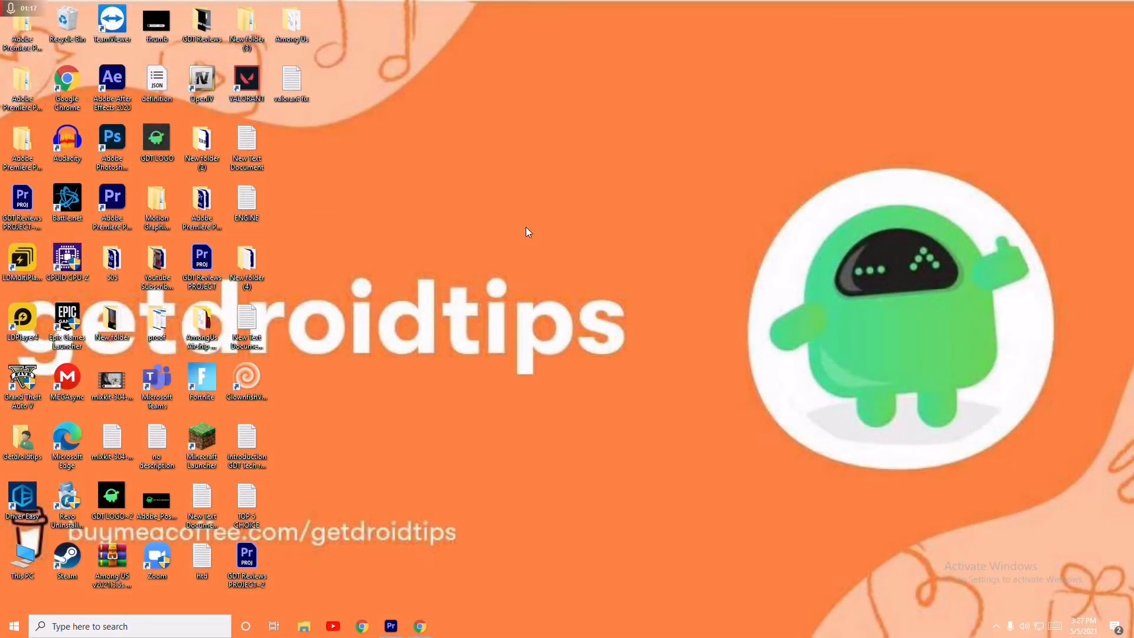
mouse_move(430, 222)
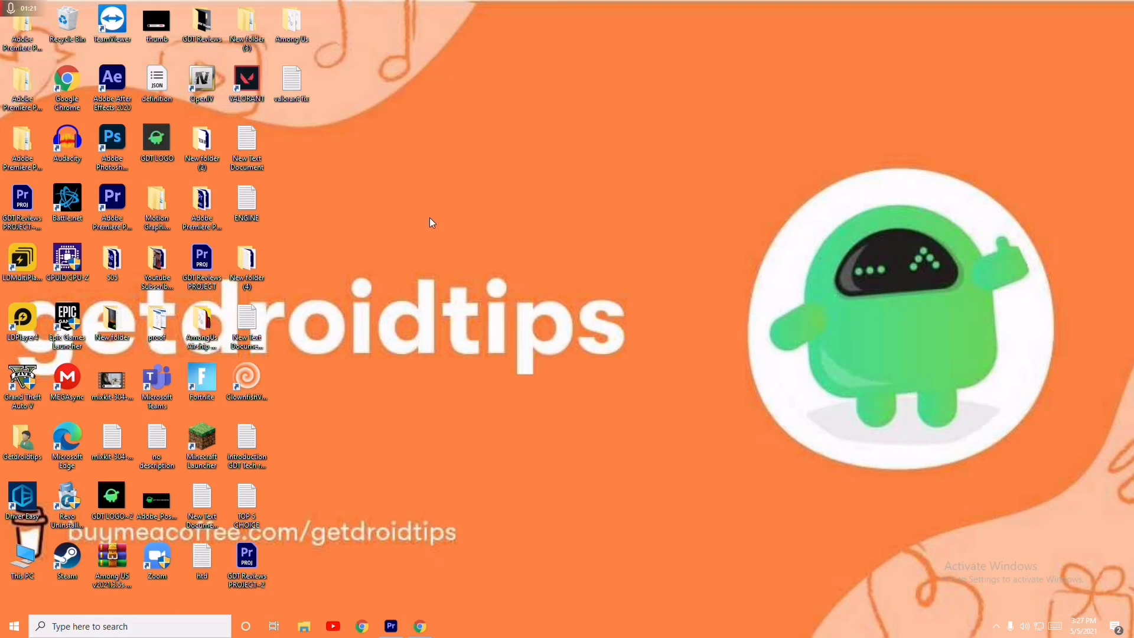
Check Windows Update under Update & Security in Settings.
left_click(447, 626)
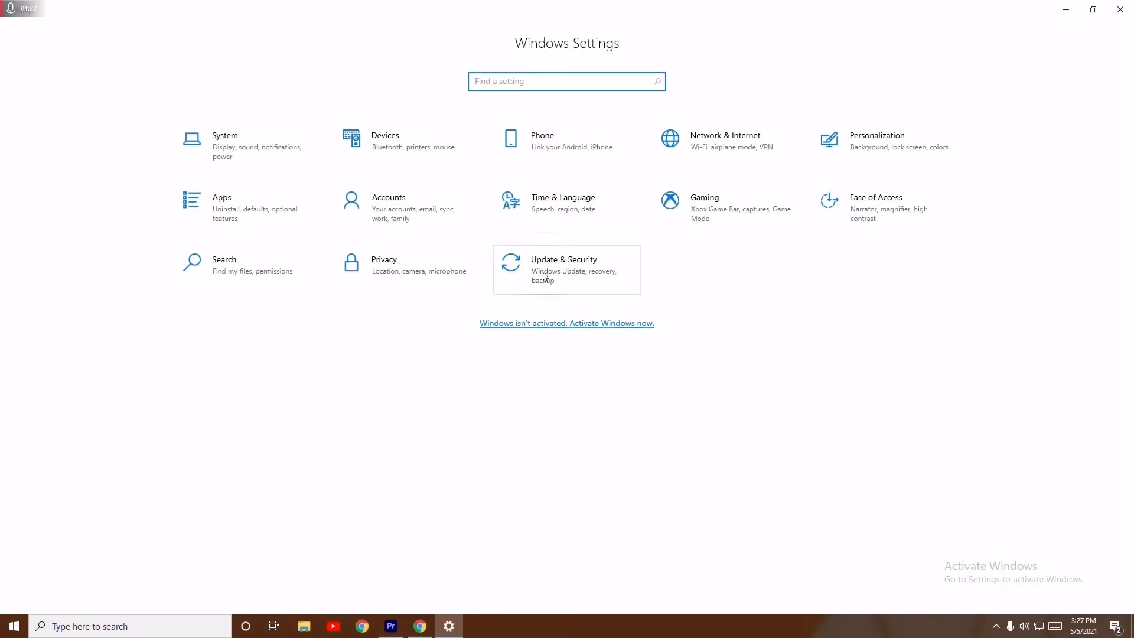
left_click(566, 270)
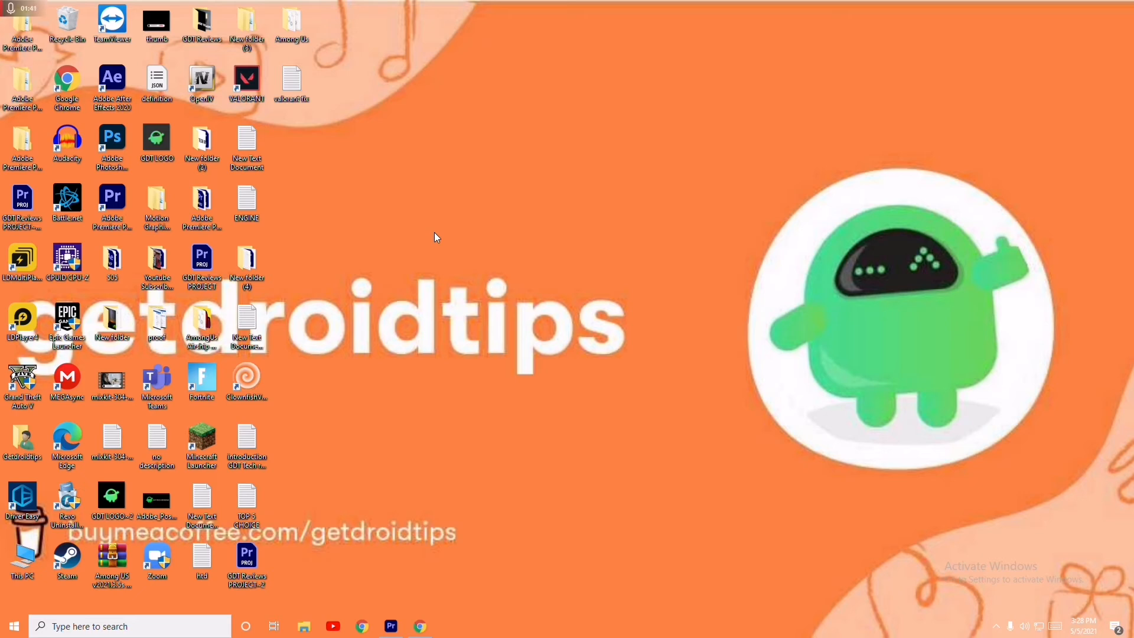
Switch to the Visual C++ downloads page in Chrome and scroll through the redistributable links.
left_click(420, 625)
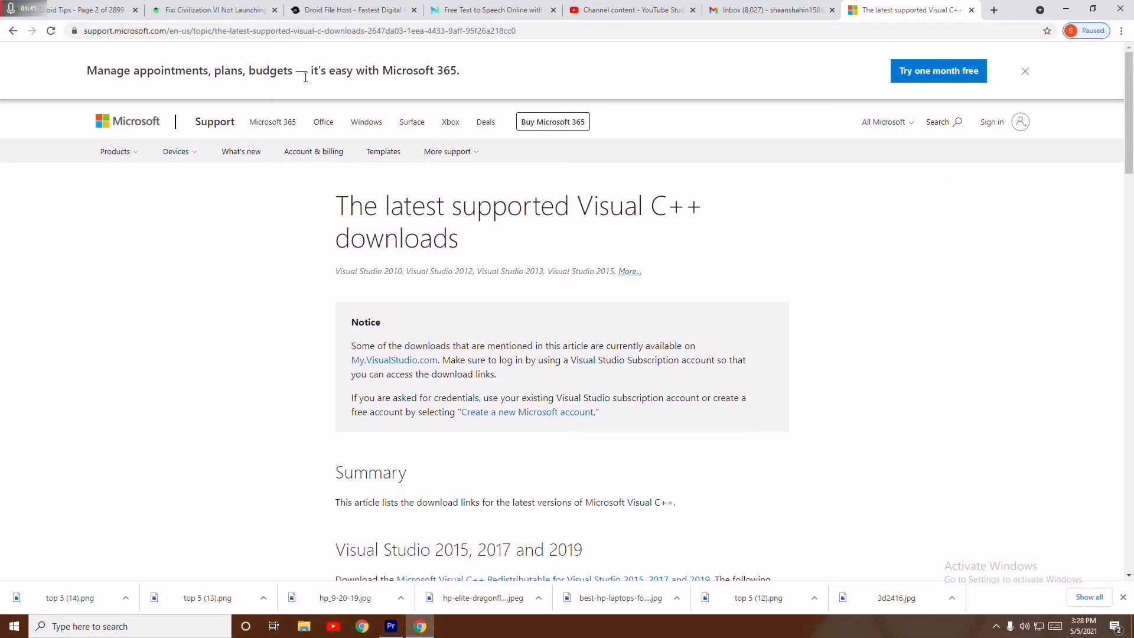
mouse_move(559, 186)
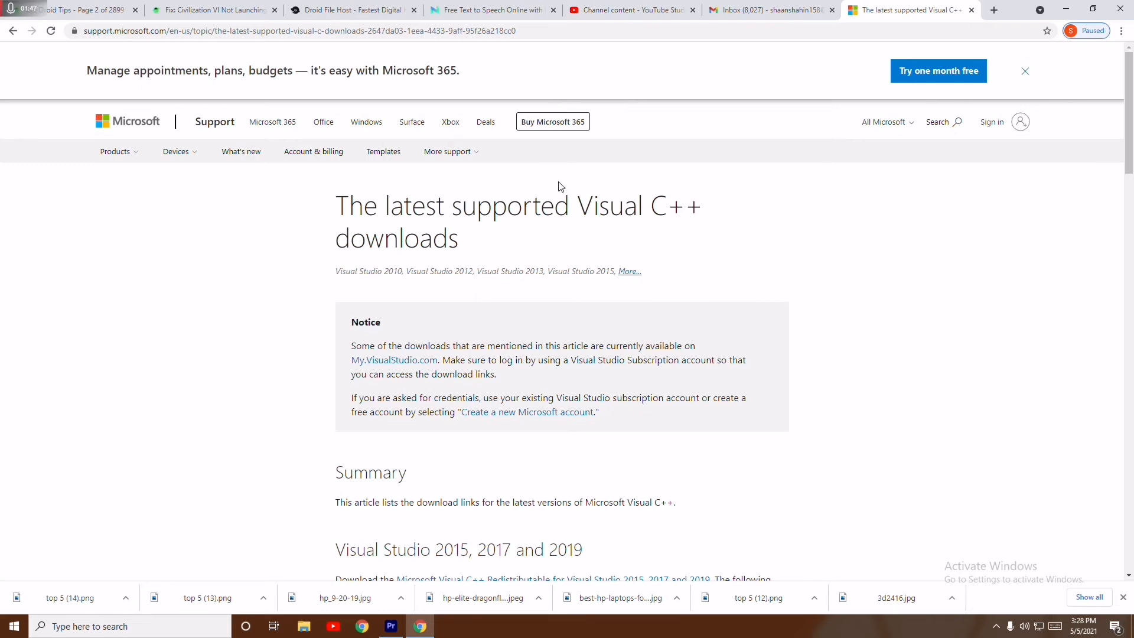
scroll("down", 3)
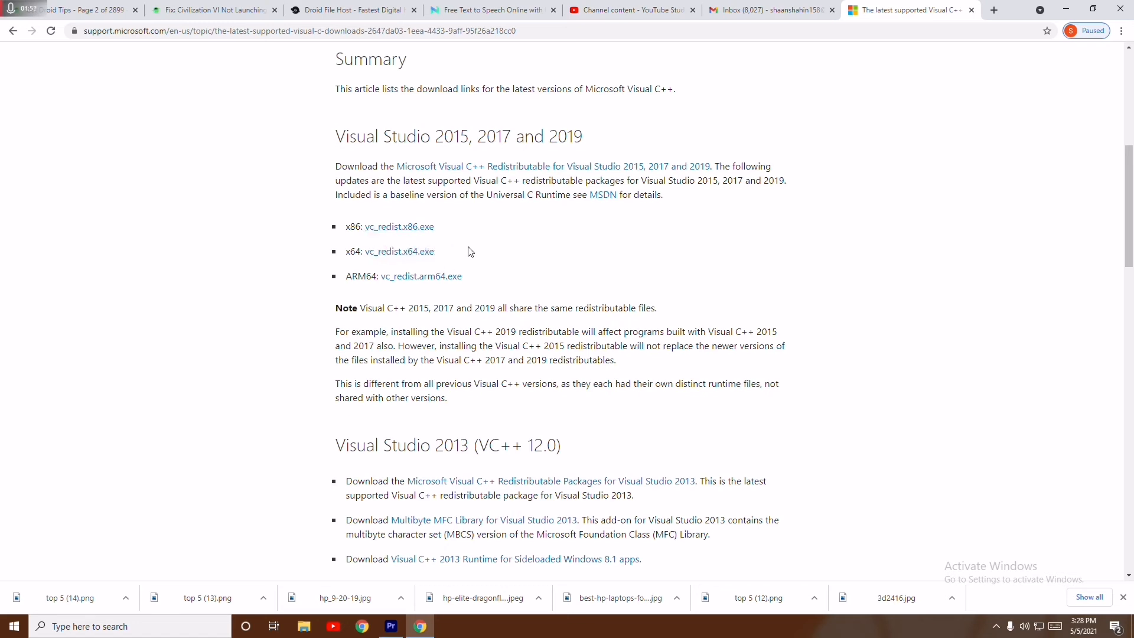
mouse_move(399, 251)
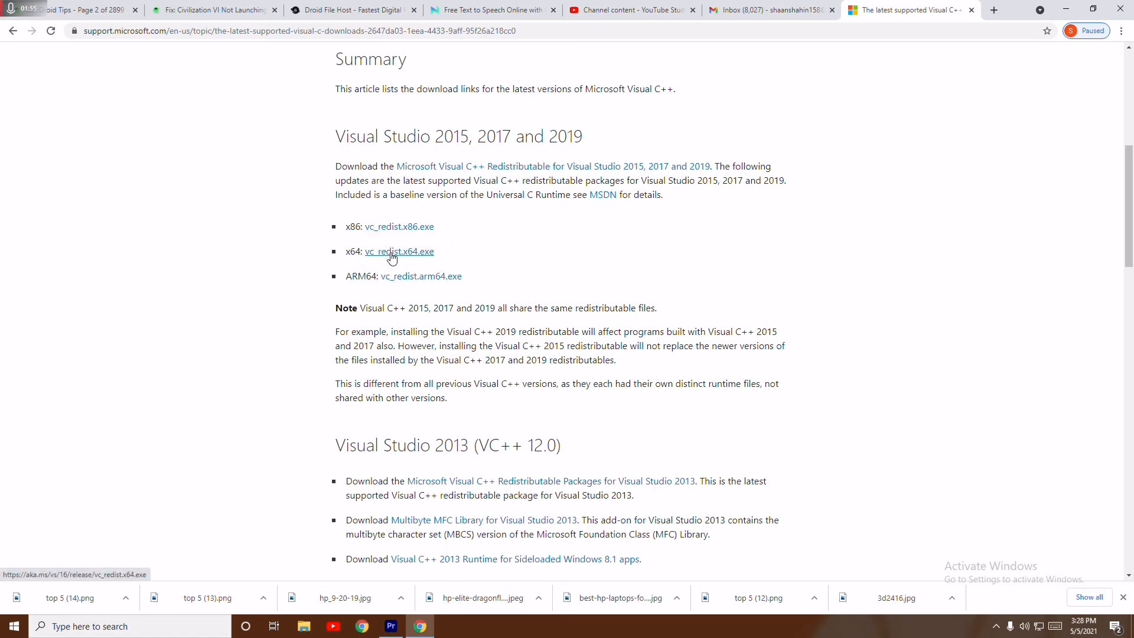
scroll("down", 3)
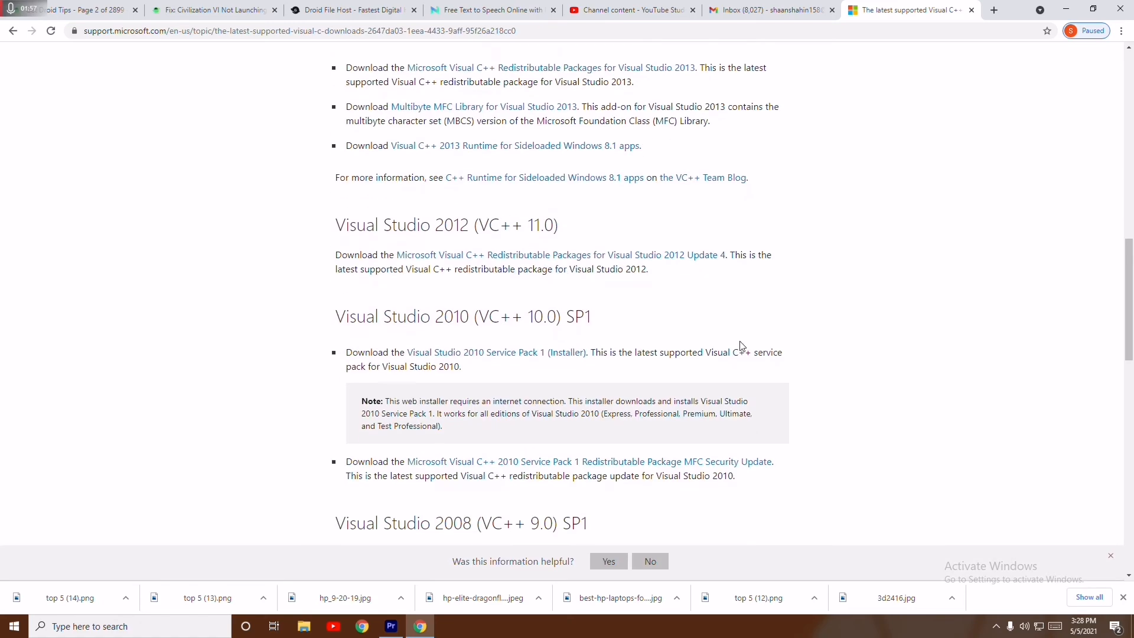
scroll("up", 3)
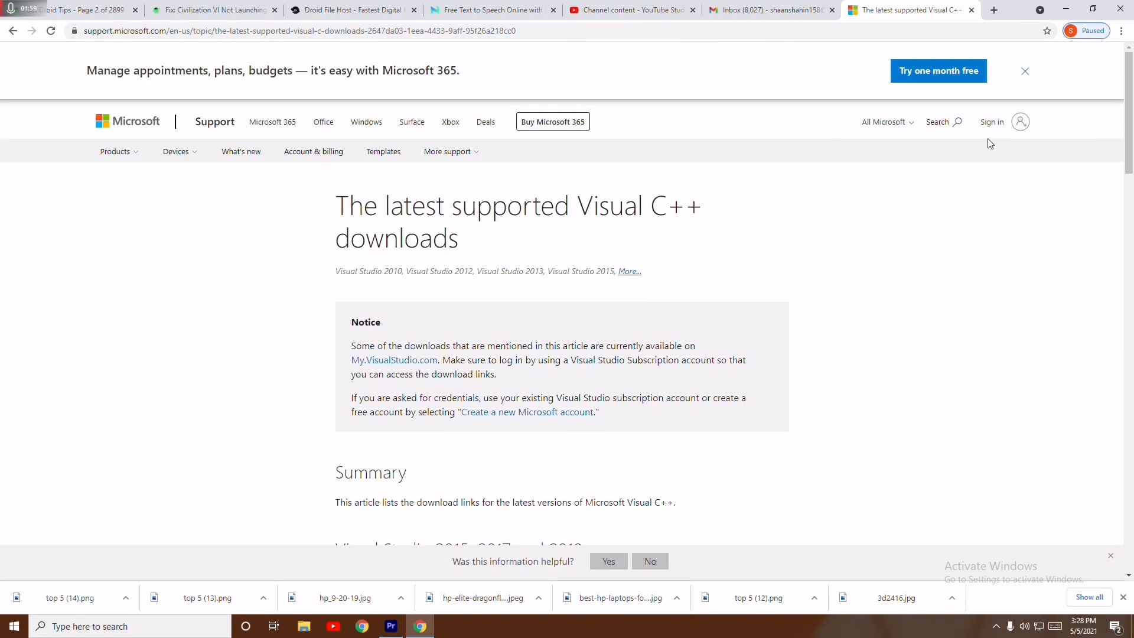